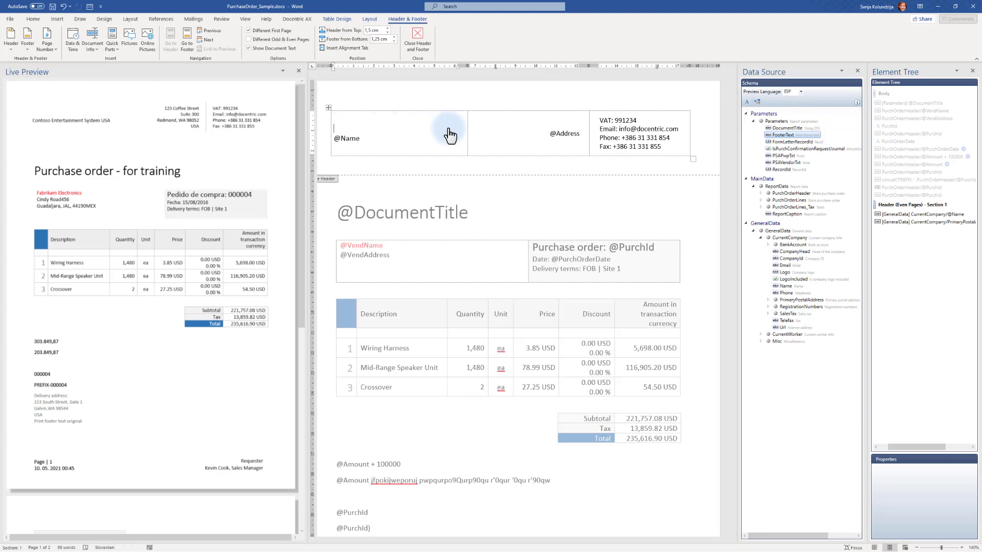
mouse_move(784, 278)
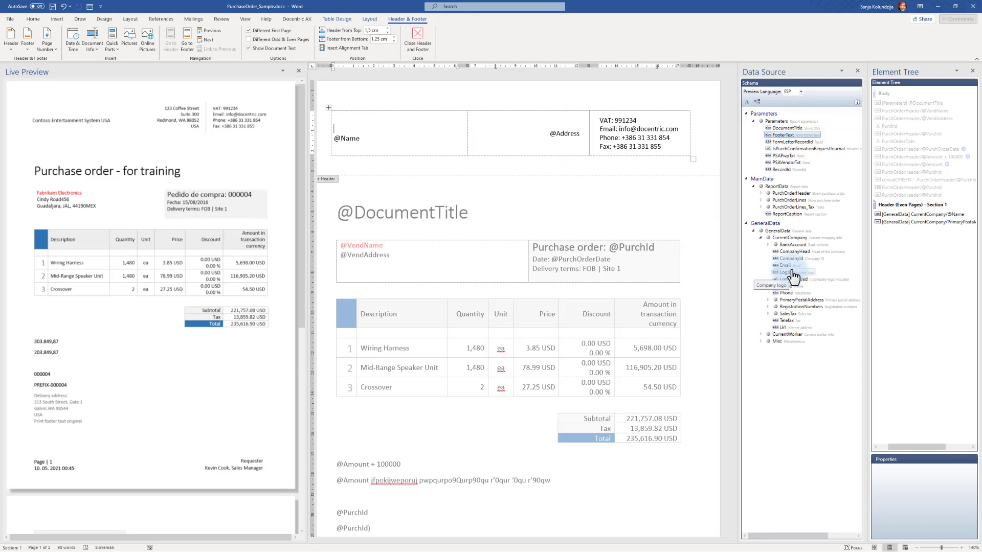
mouse_move(794, 277)
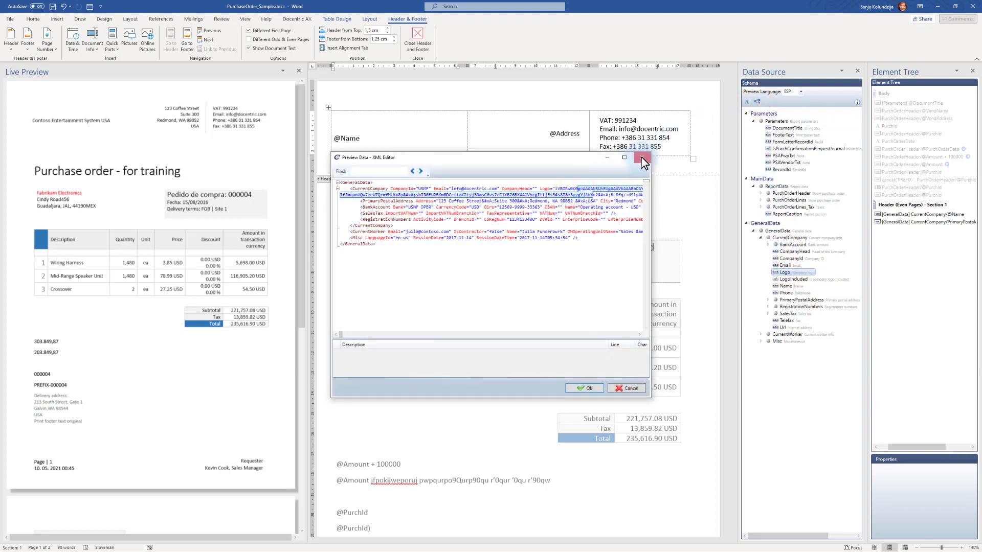
left_click(640, 157)
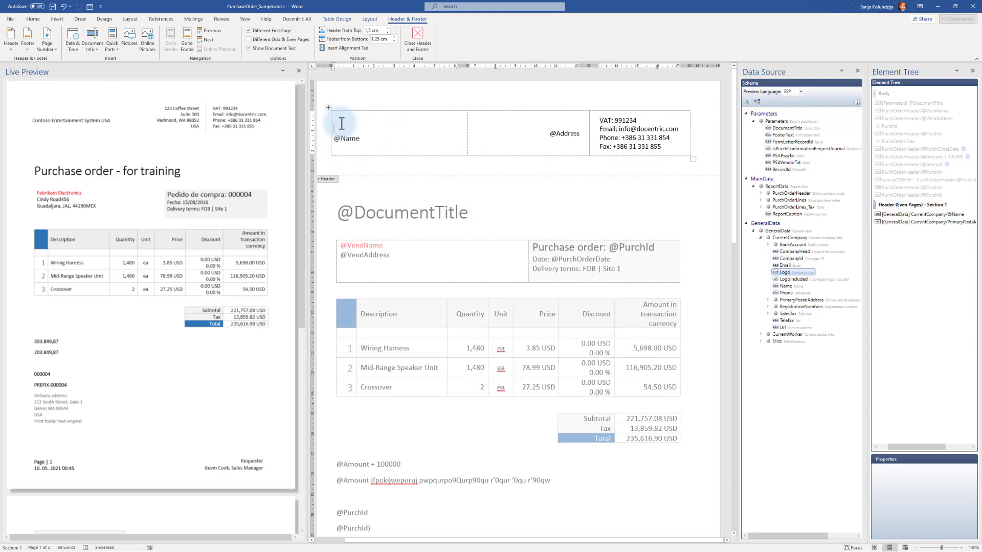
mouse_move(313, 39)
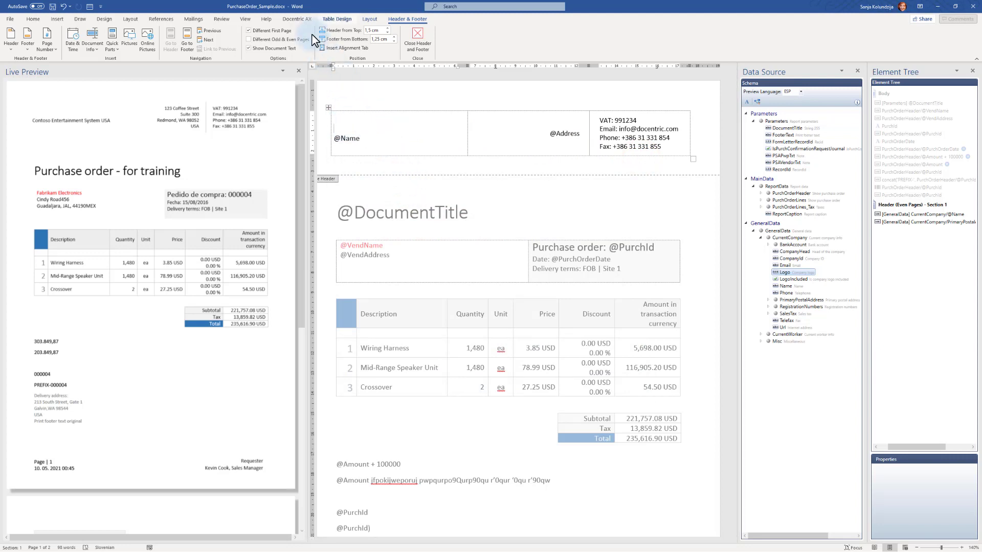
left_click(297, 19)
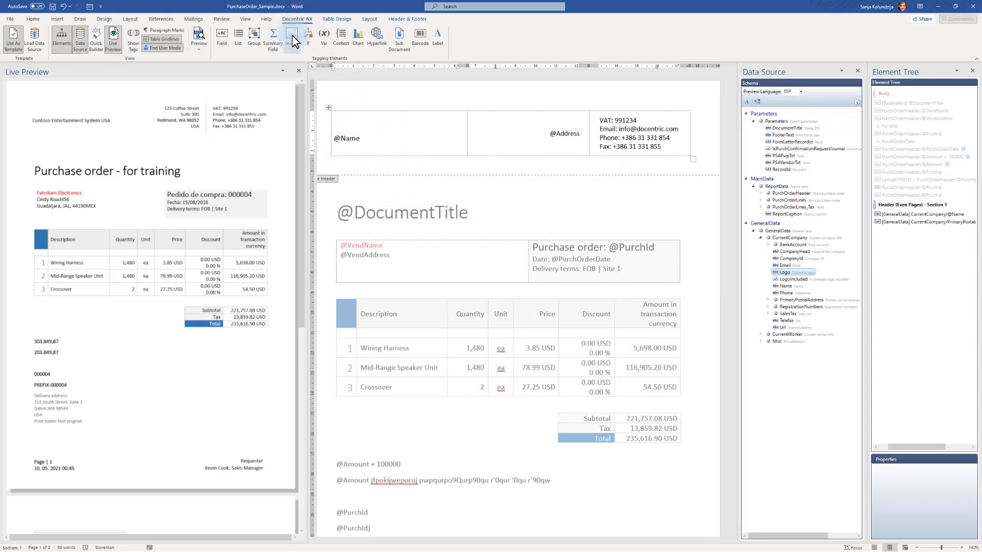
left_click(290, 36)
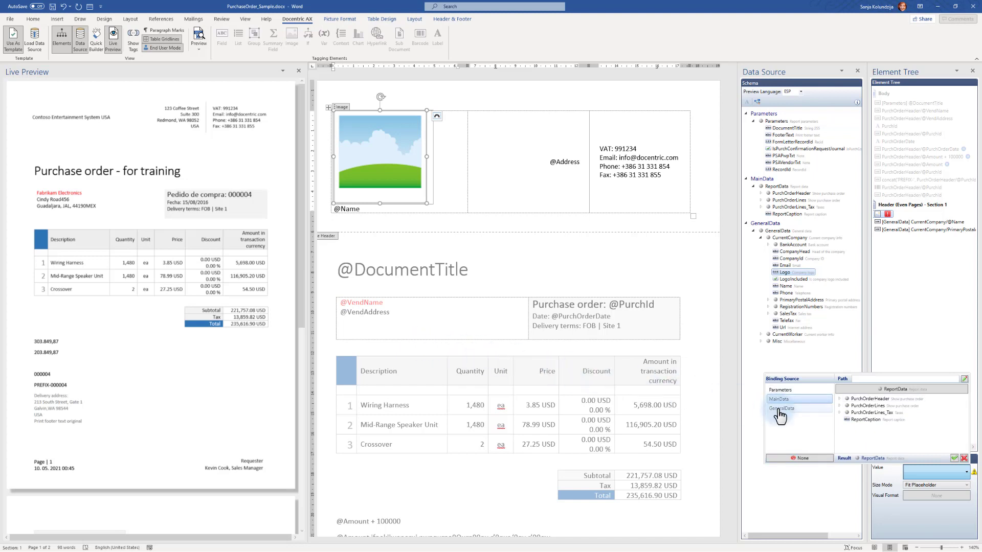
left_click(782, 408)
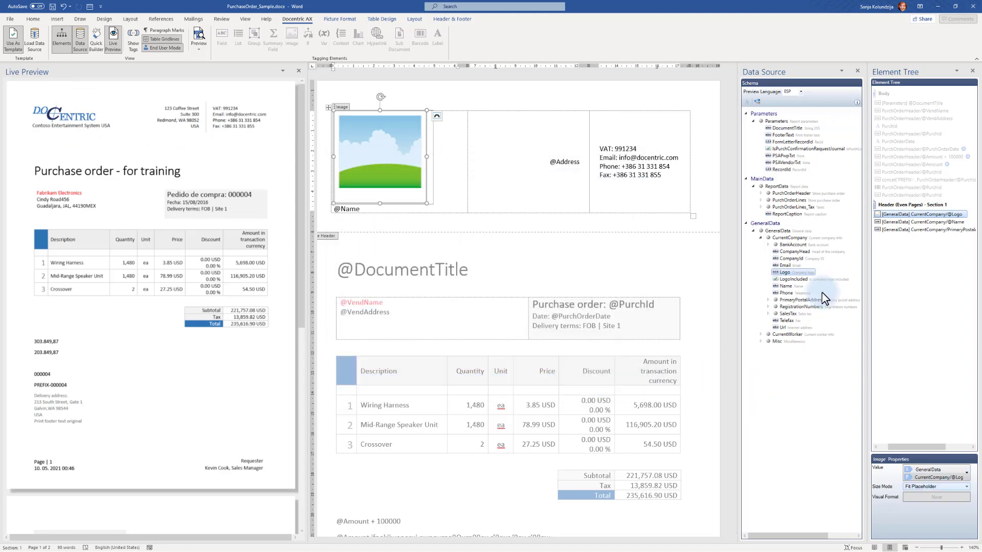
Set the logo image's Size Mode to Fit Placeholder Width.
left_click(965, 486)
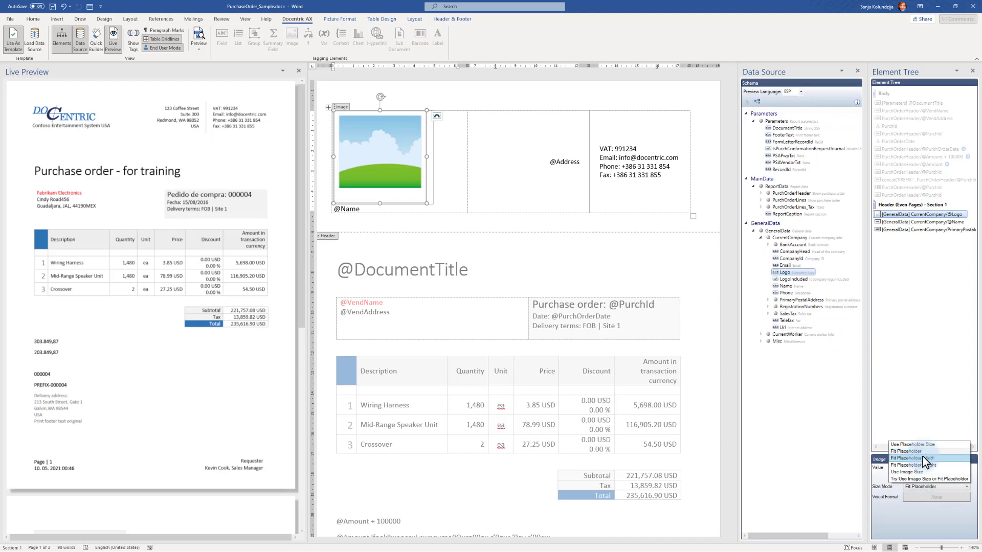
mouse_move(924, 471)
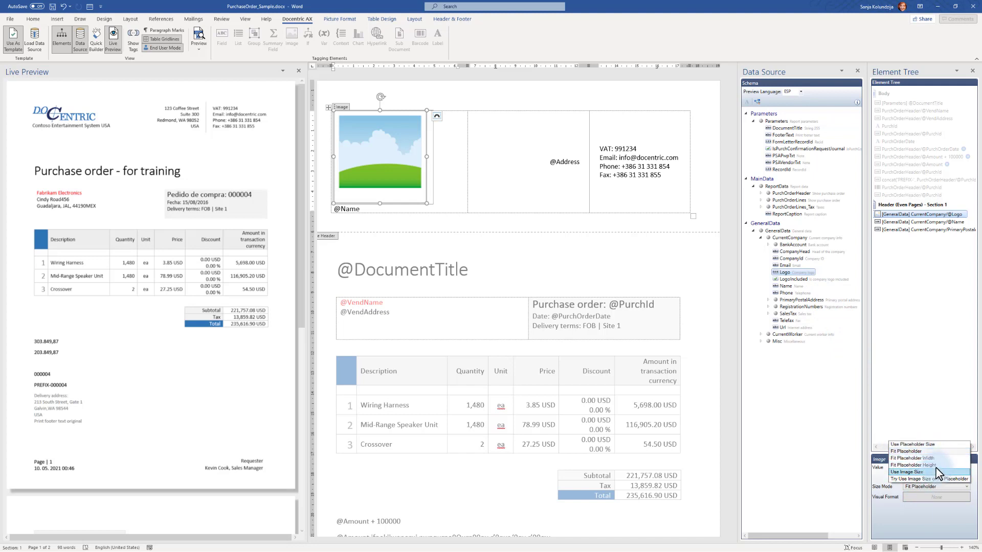
mouse_move(929, 466)
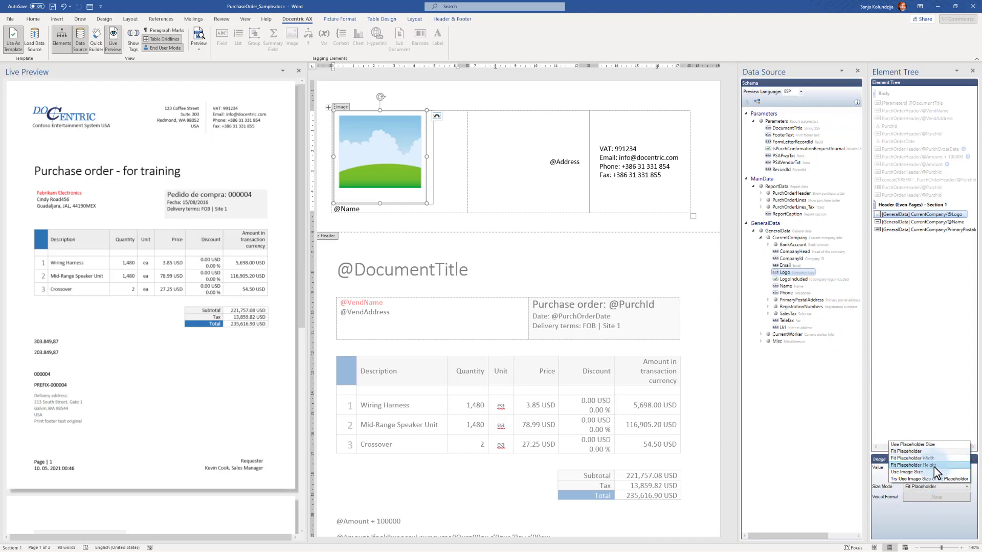
left_click(904, 458)
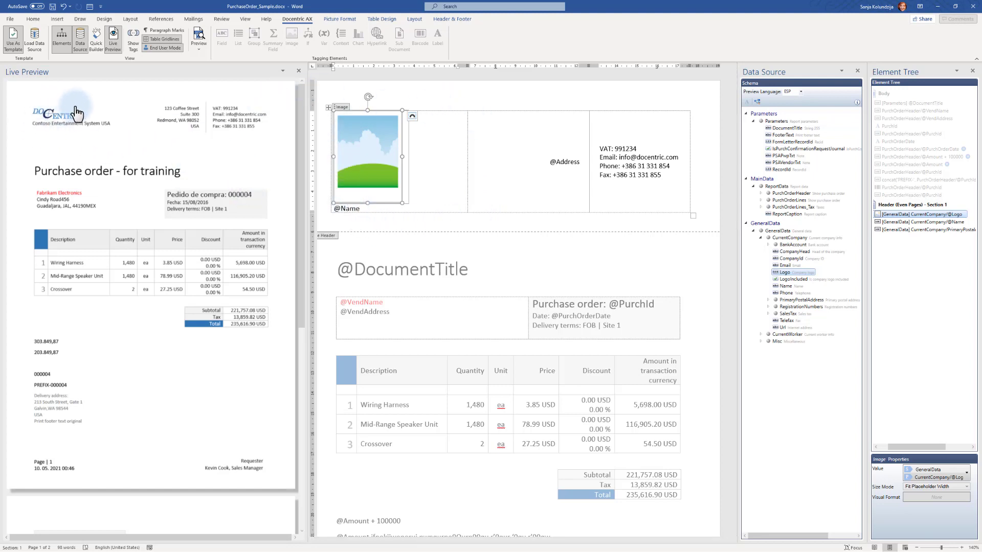
mouse_move(81, 103)
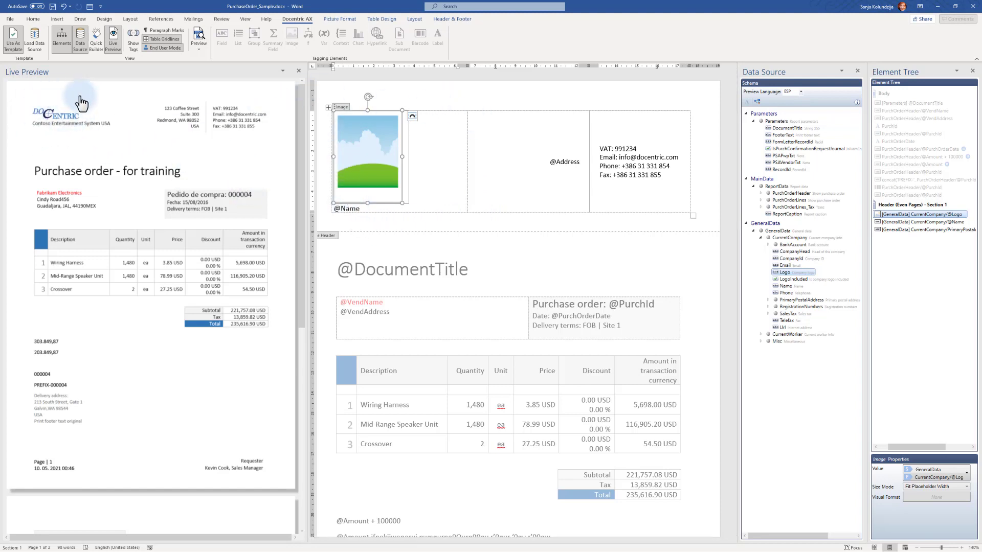
mouse_move(93, 126)
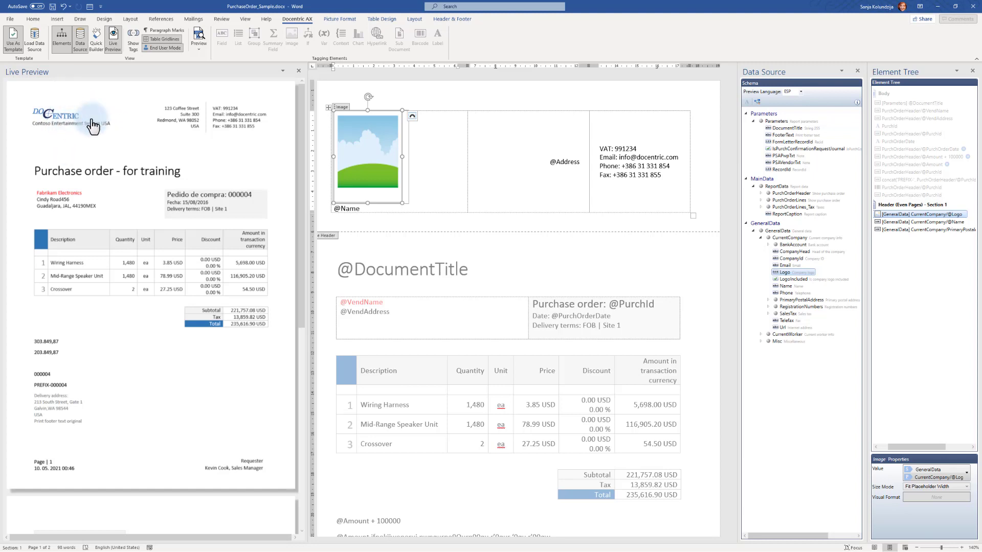
mouse_move(365, 145)
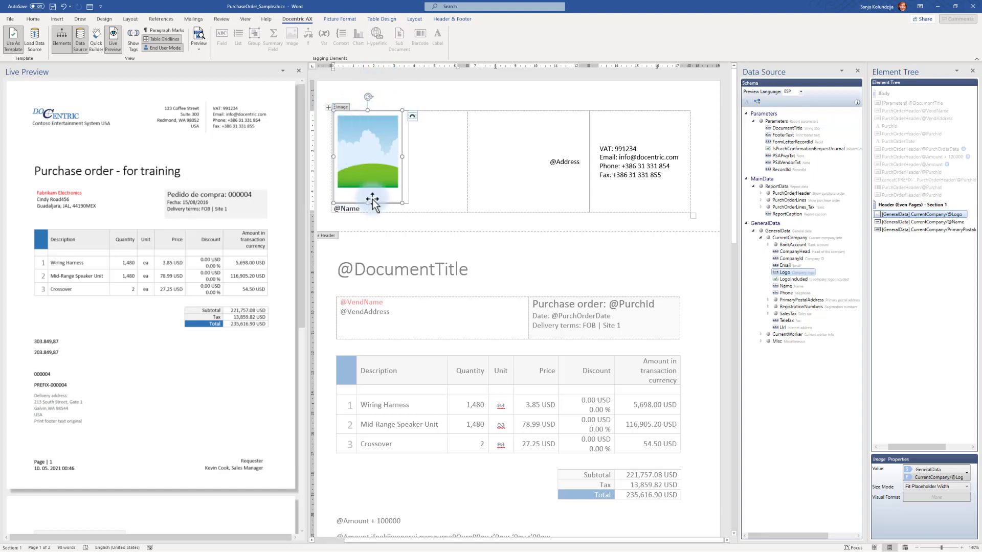
mouse_move(72, 118)
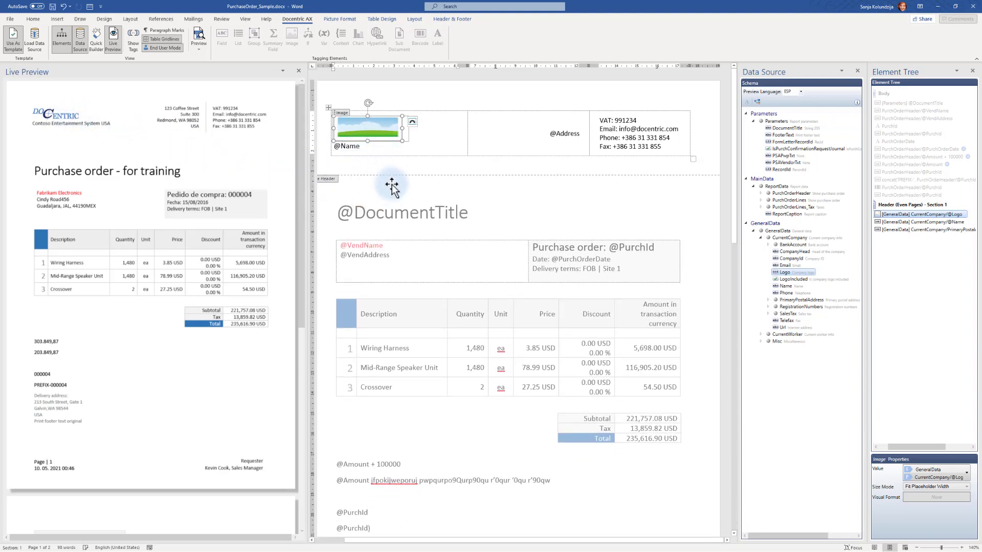
mouse_move(371, 170)
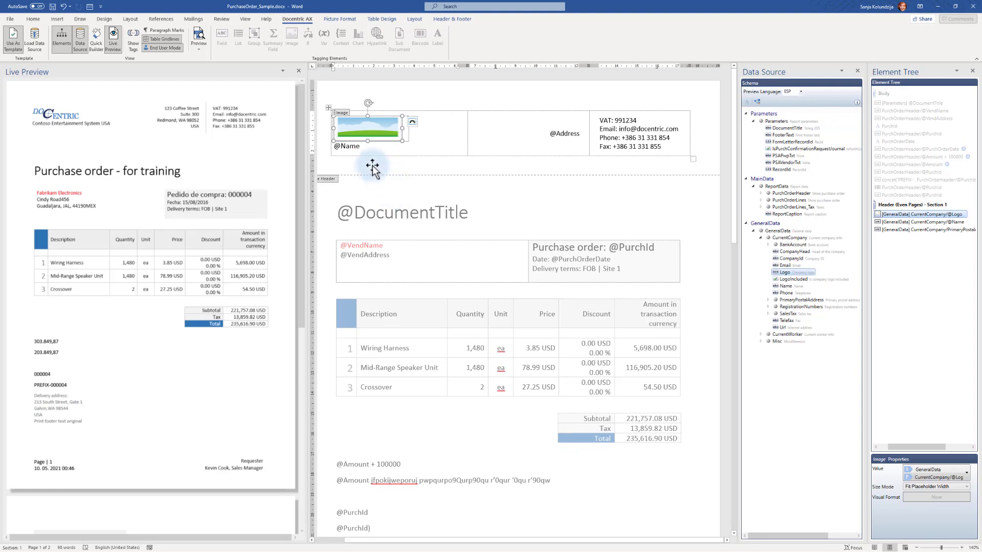
mouse_move(330, 128)
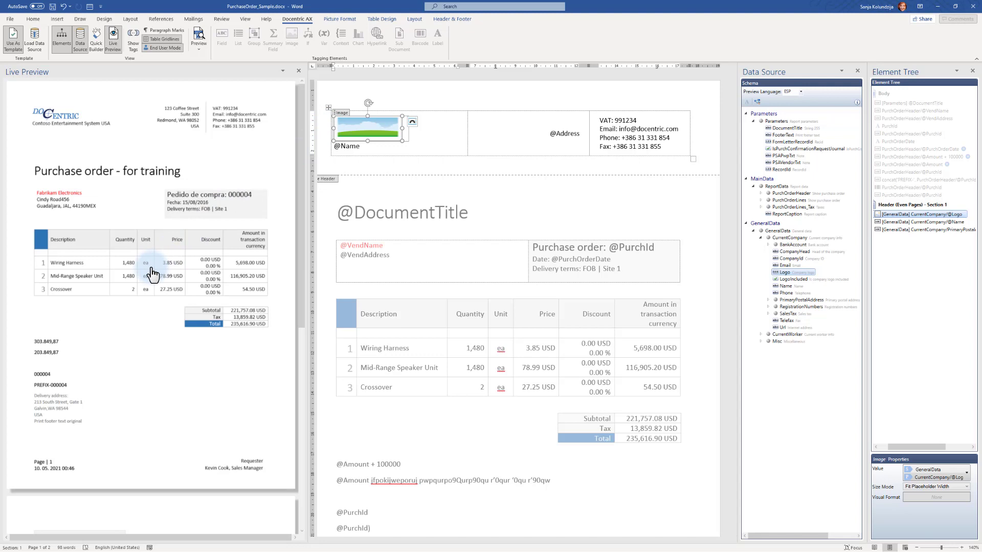
mouse_move(363, 331)
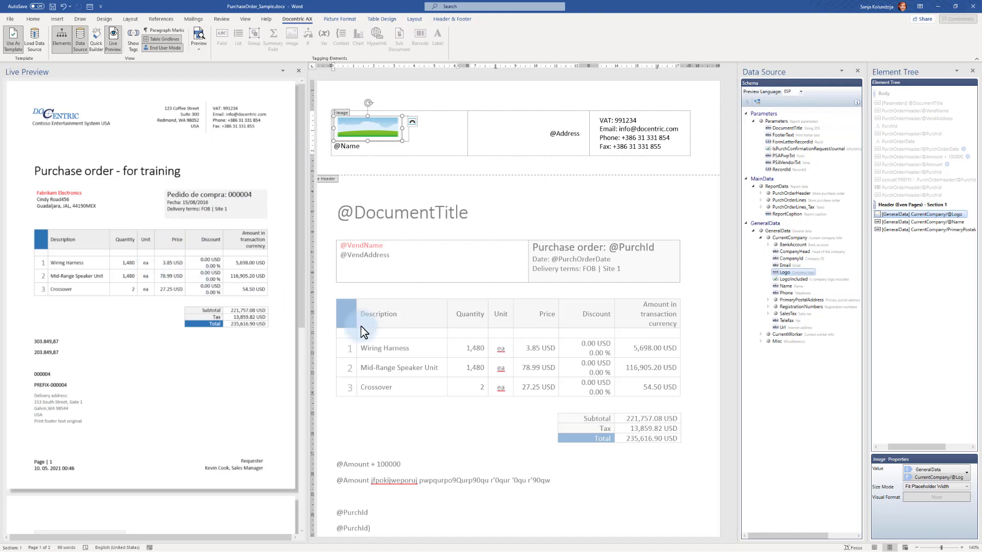
Review the Size Mode options again after reshaping the logo placeholder shorter and wider.
left_click(967, 486)
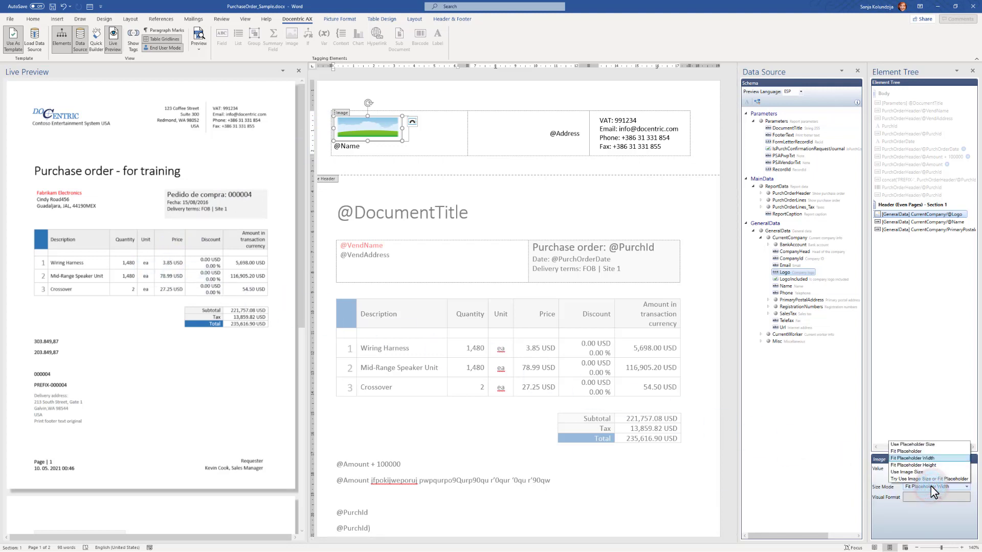
mouse_move(907, 471)
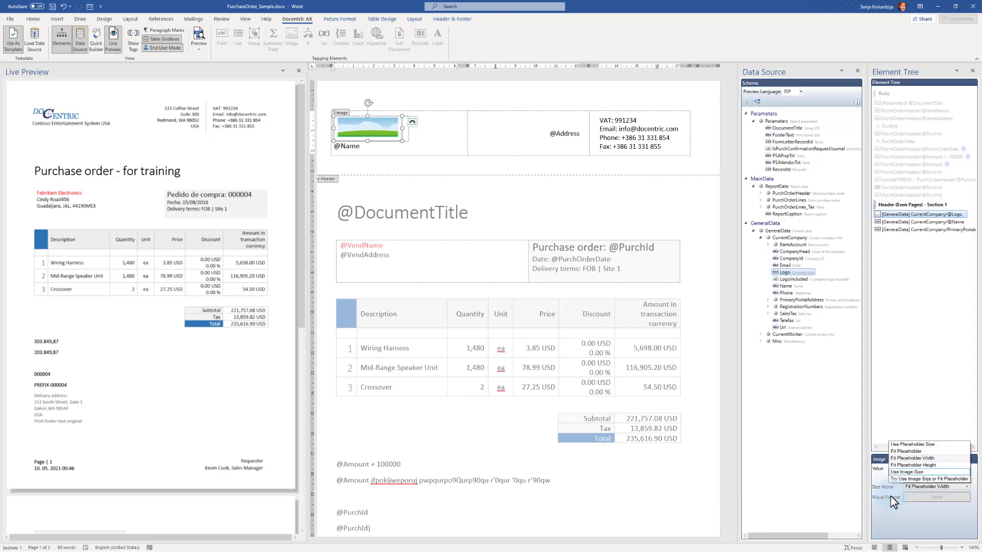
left_click(402, 212)
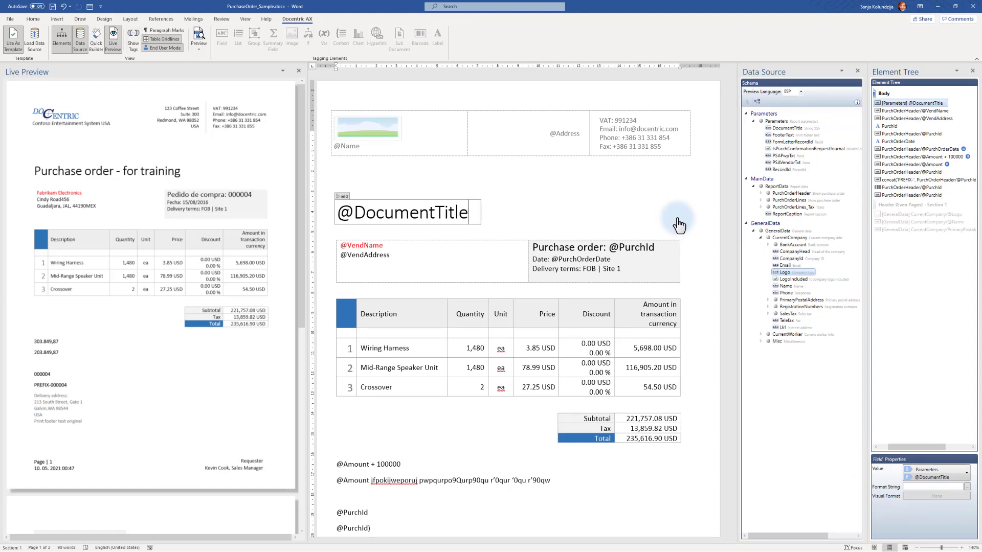
mouse_move(570, 267)
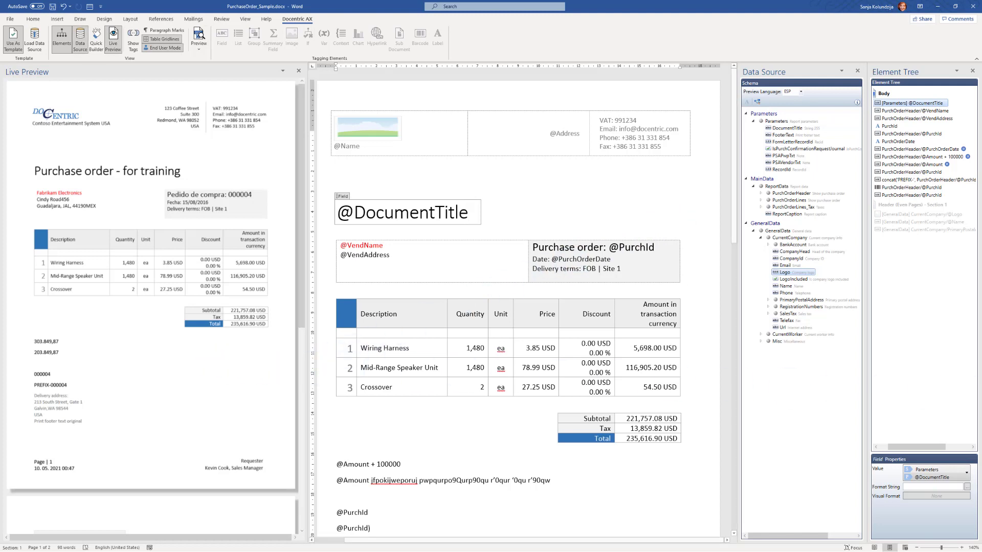
left_click(198, 34)
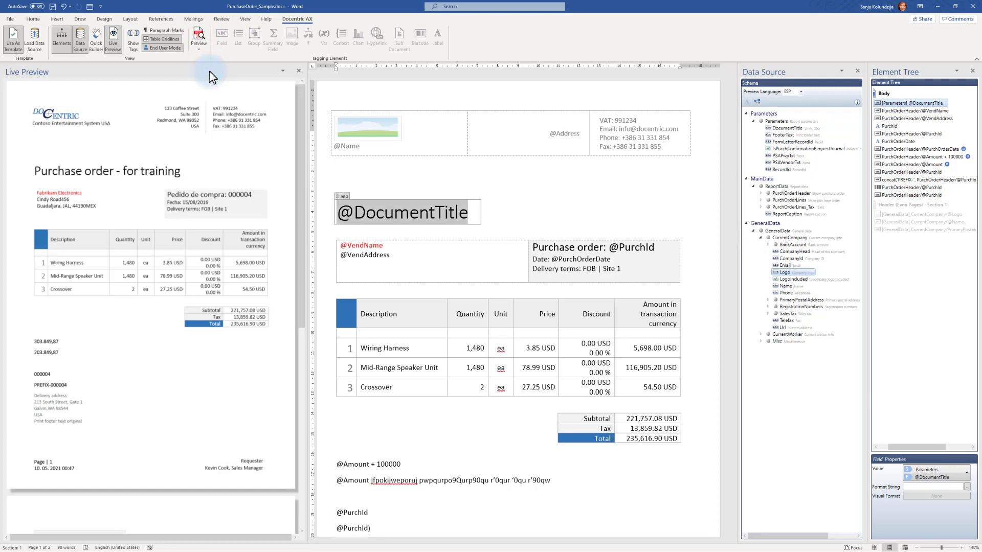
Generate the PDF preview and size its Acrobat window over the Live Preview pane.
left_click(199, 34)
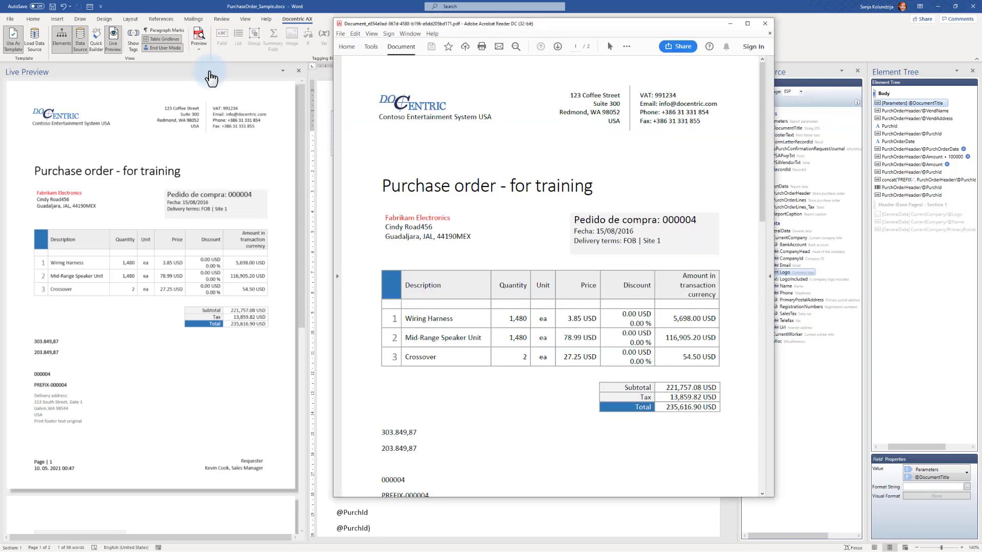
mouse_move(416, 379)
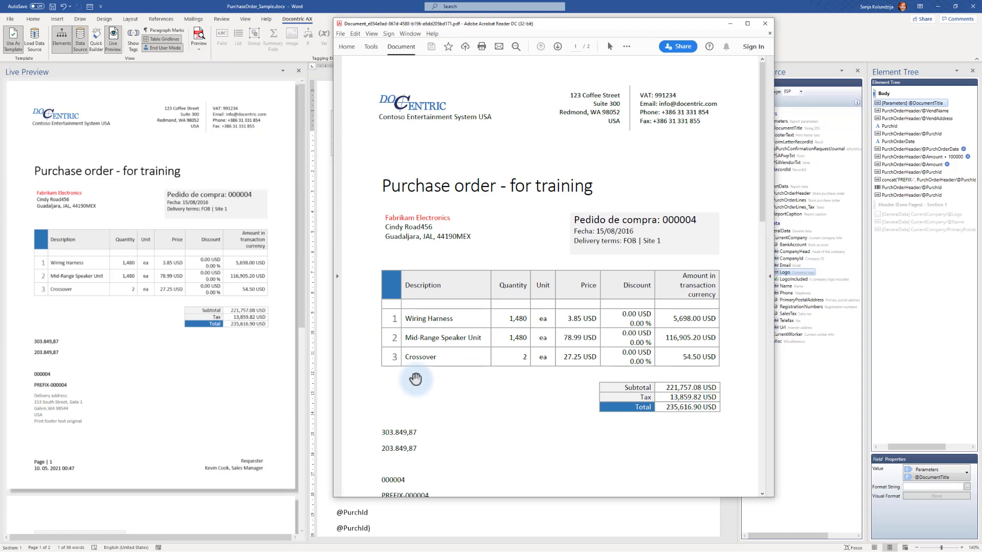
mouse_move(655, 351)
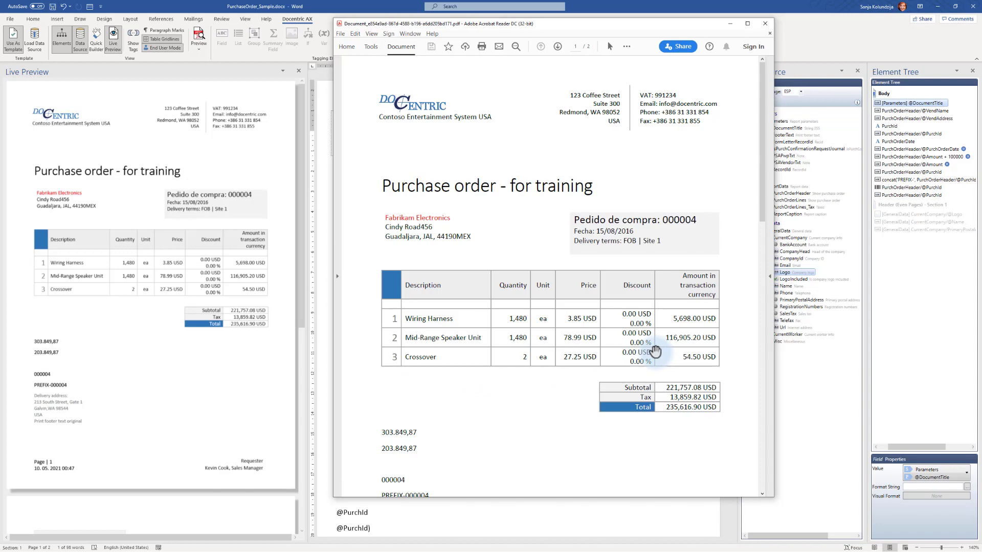
mouse_move(658, 358)
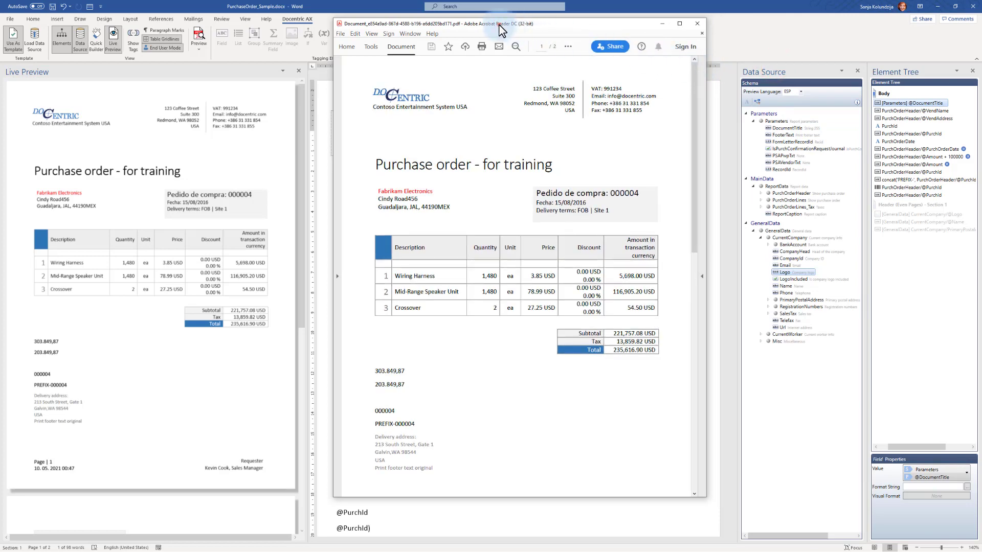
left_click_drag(501, 24, 162, 137)
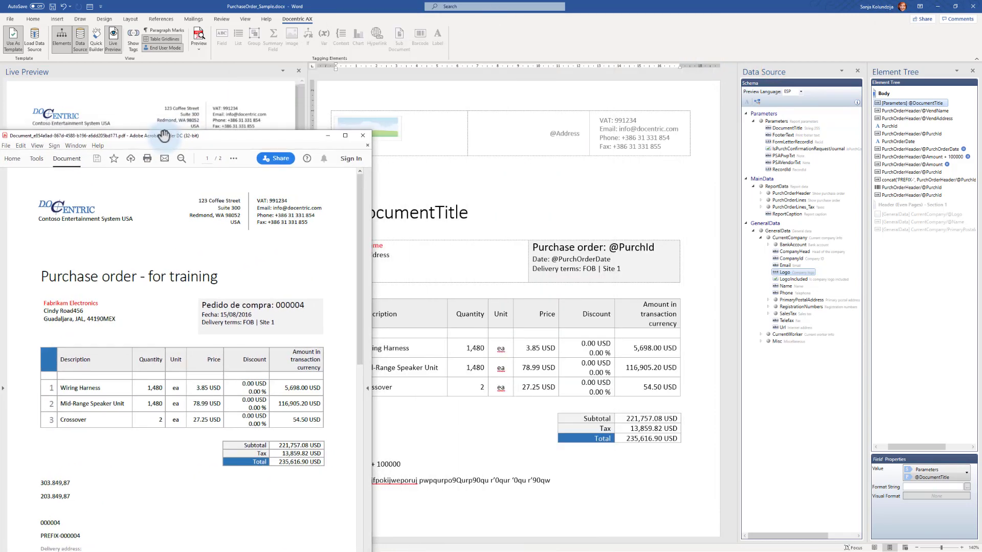
mouse_move(355, 173)
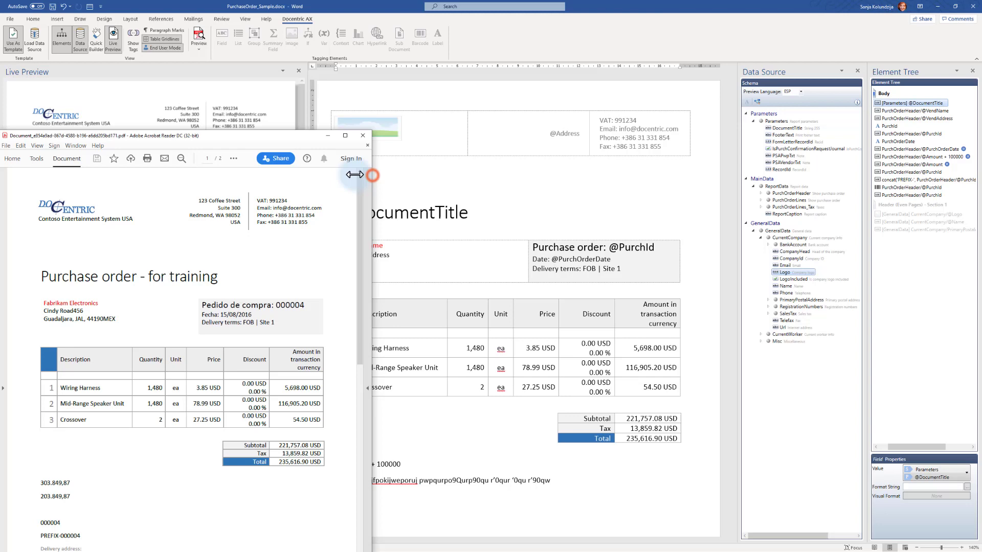
left_click_drag(357, 174, 307, 174)
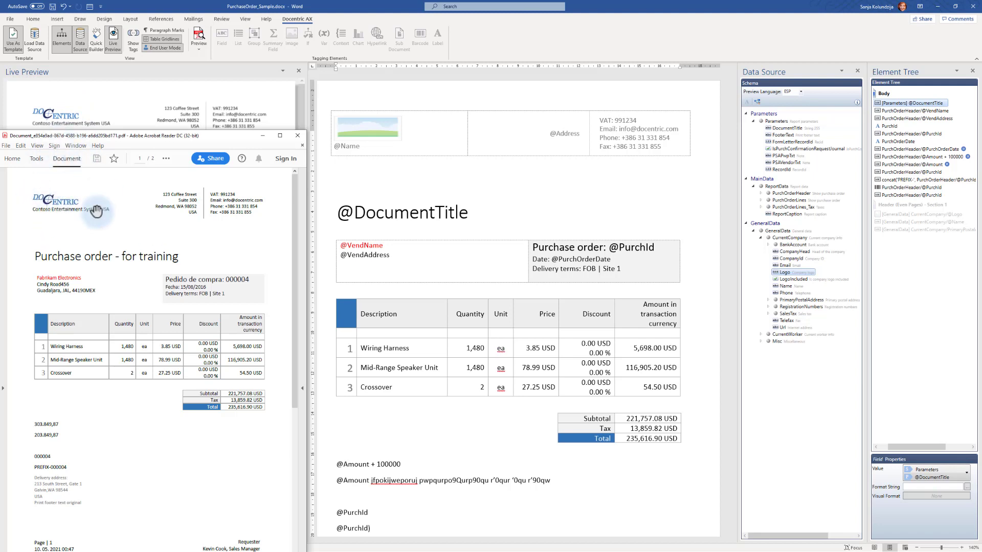
mouse_move(41, 114)
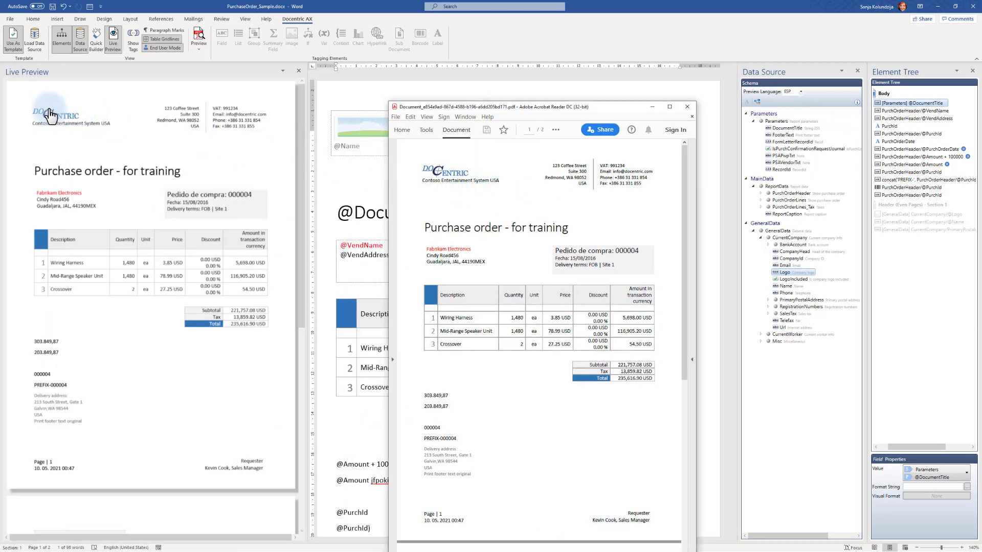
mouse_move(109, 282)
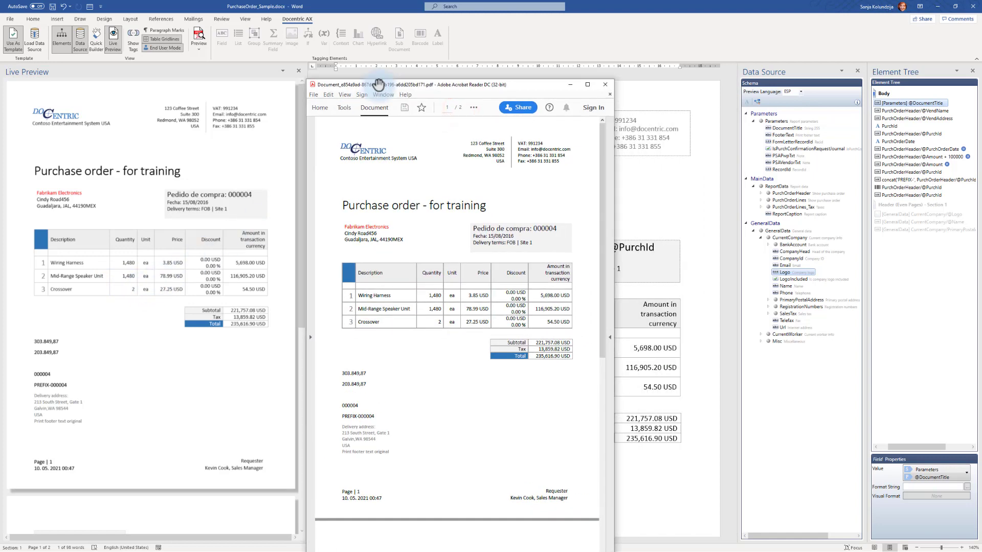
mouse_move(216, 34)
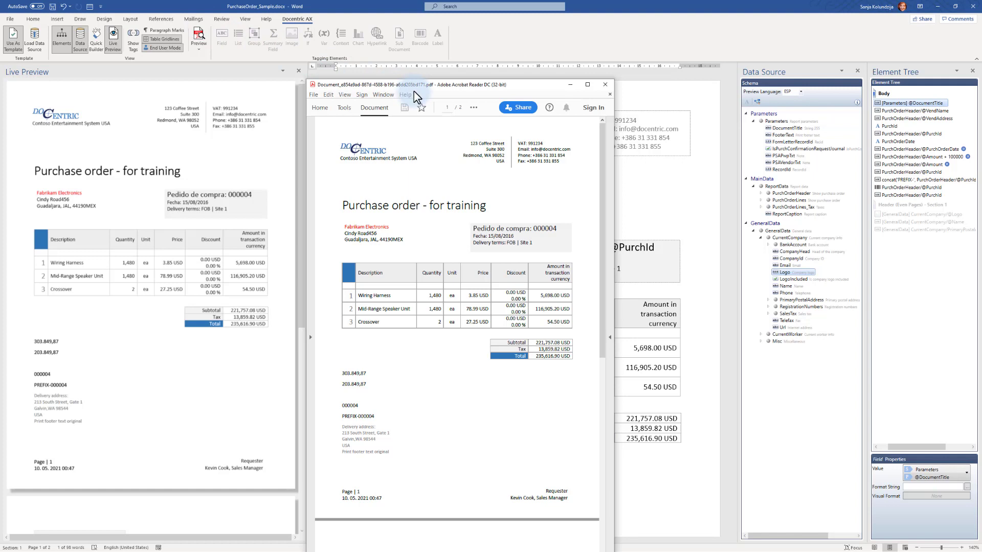
Close the Acrobat Reader window showing the purchase order PDF.
left_click(313, 95)
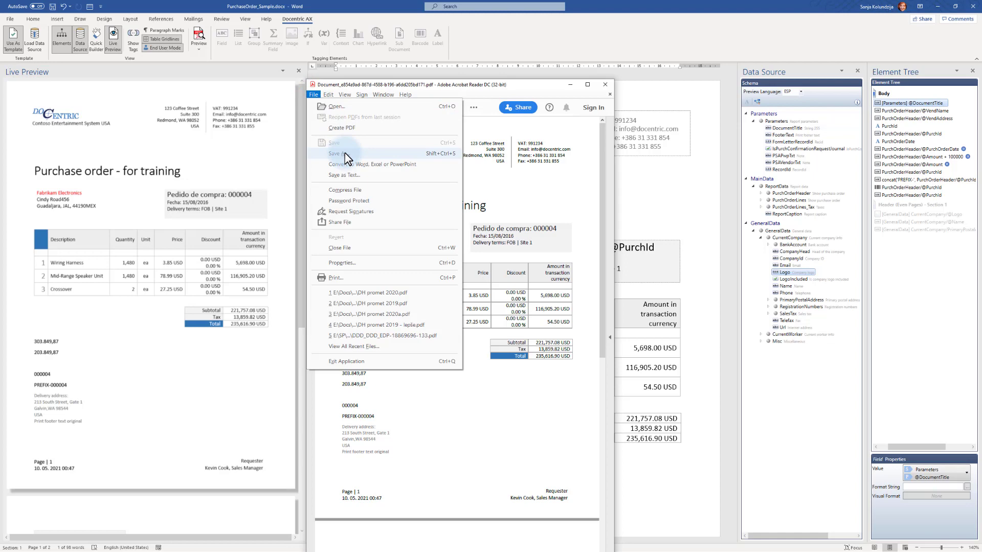
mouse_move(540, 91)
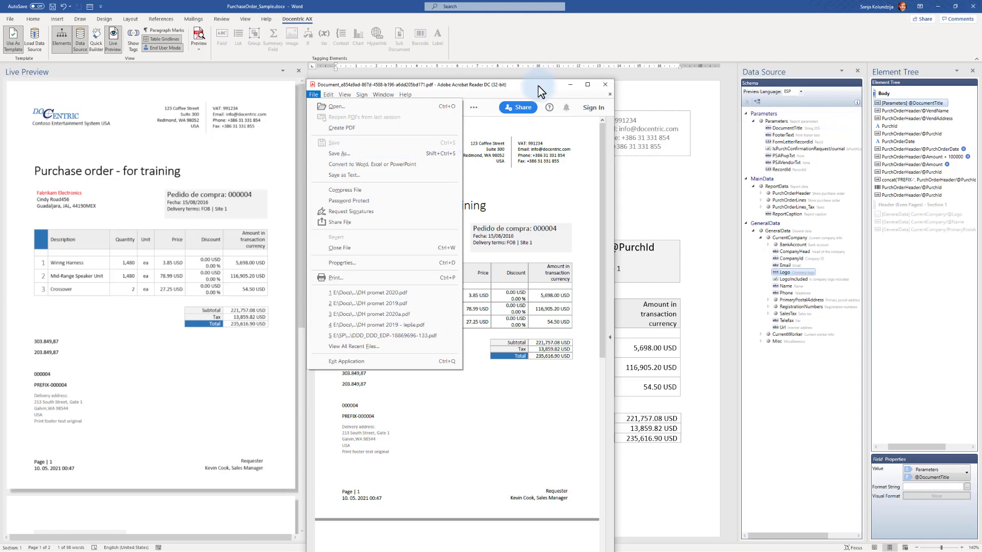
left_click(603, 84)
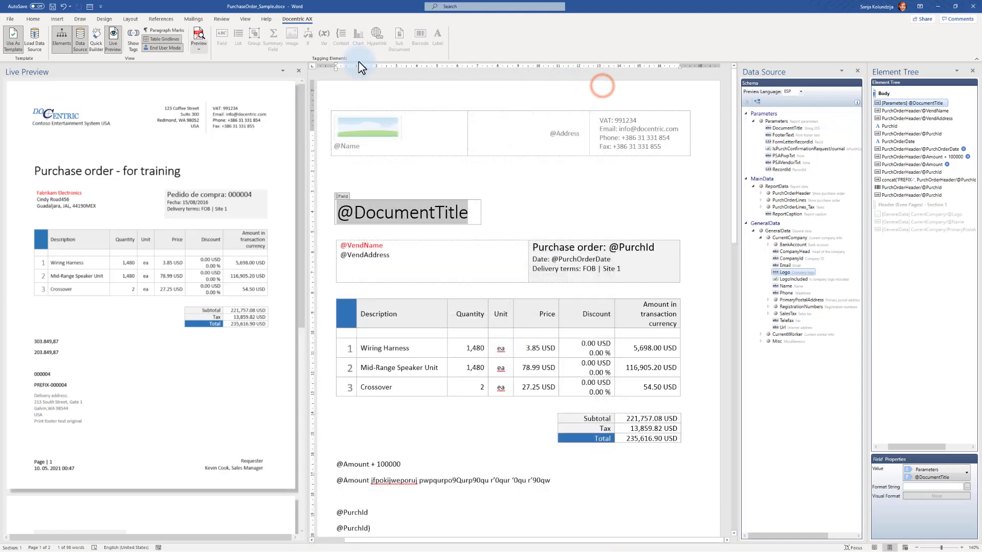
Show the Preview dropdown's Word, Pdf and Xps output options.
left_click(199, 36)
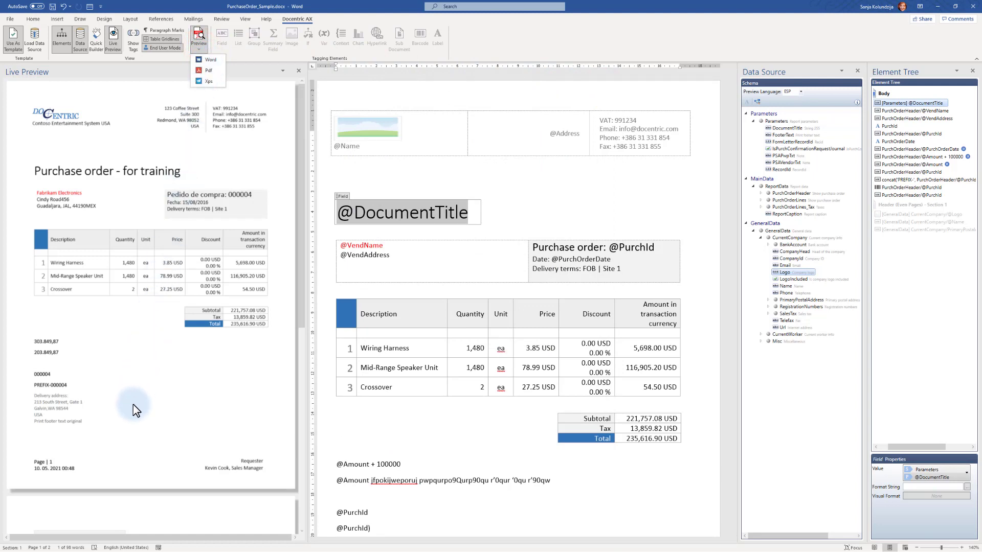
mouse_move(191, 442)
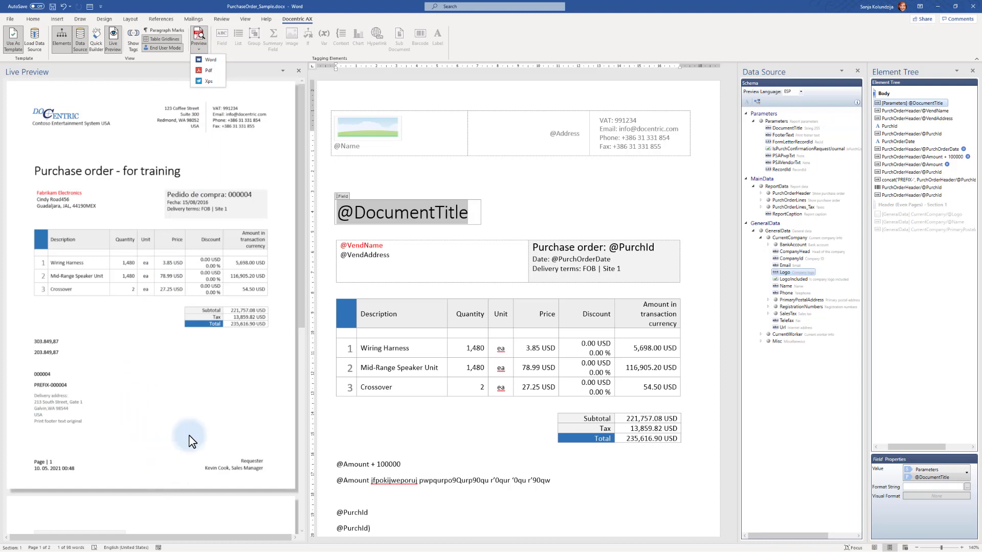
mouse_move(228, 436)
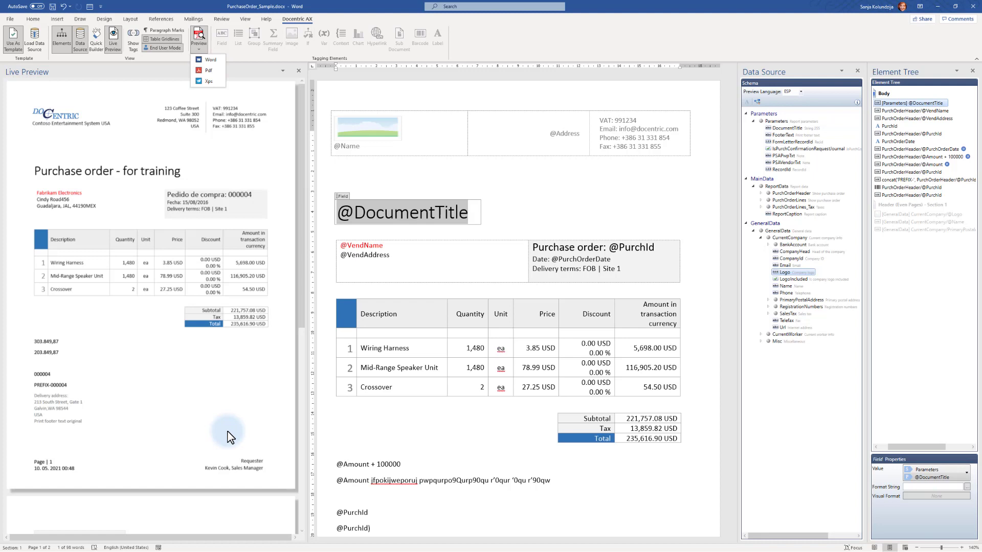
mouse_move(227, 340)
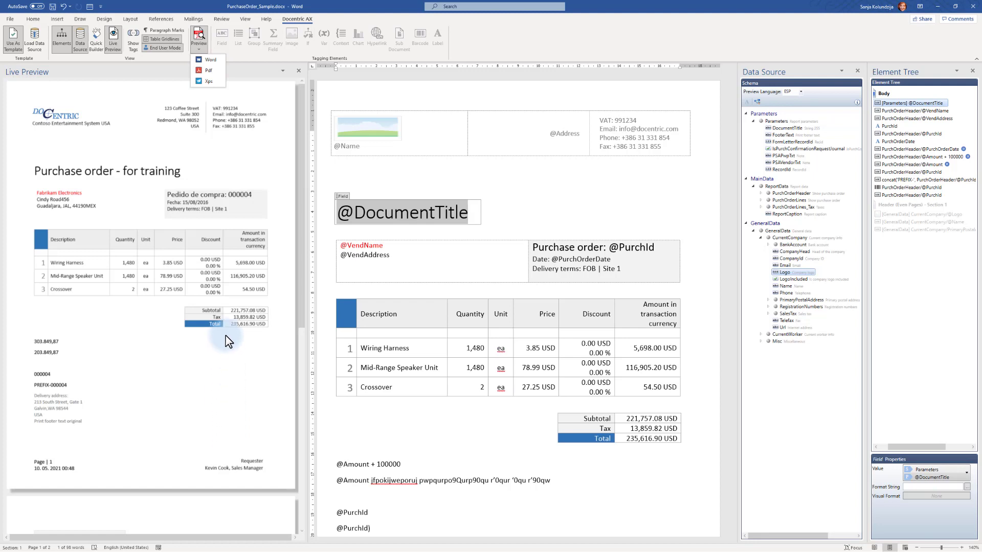